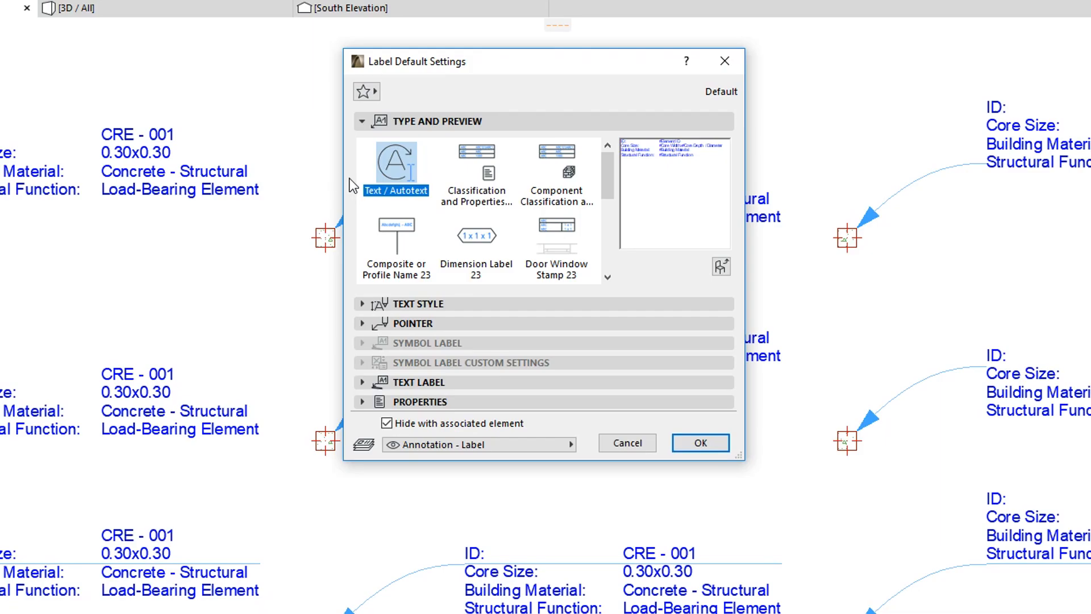
mouse_move(397, 167)
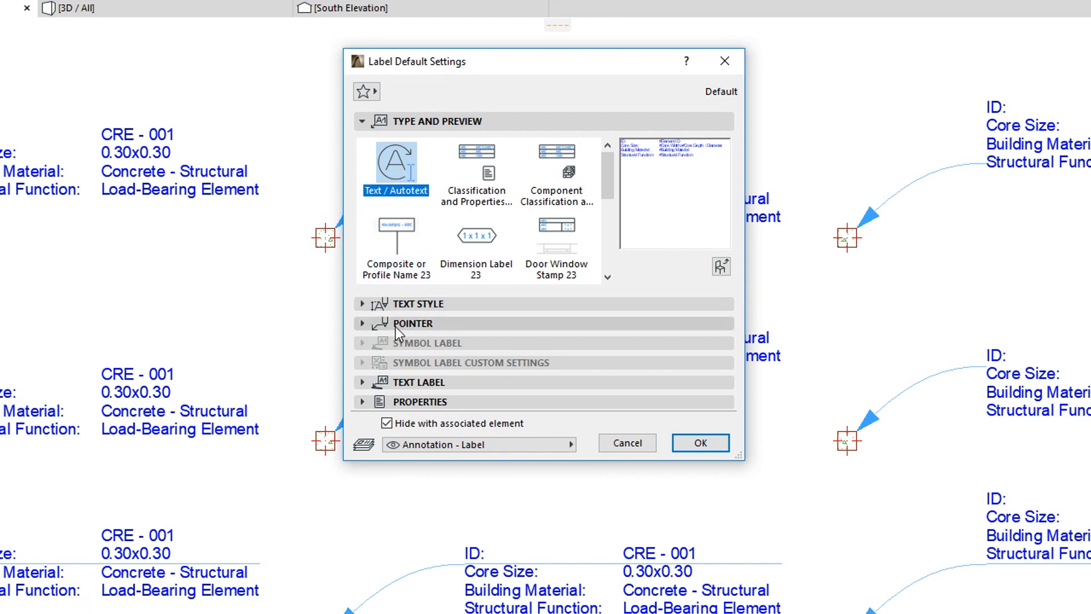
Step: In the Pointer panel, connect the label pointer to the first row, then to the last row
left_click(412, 323)
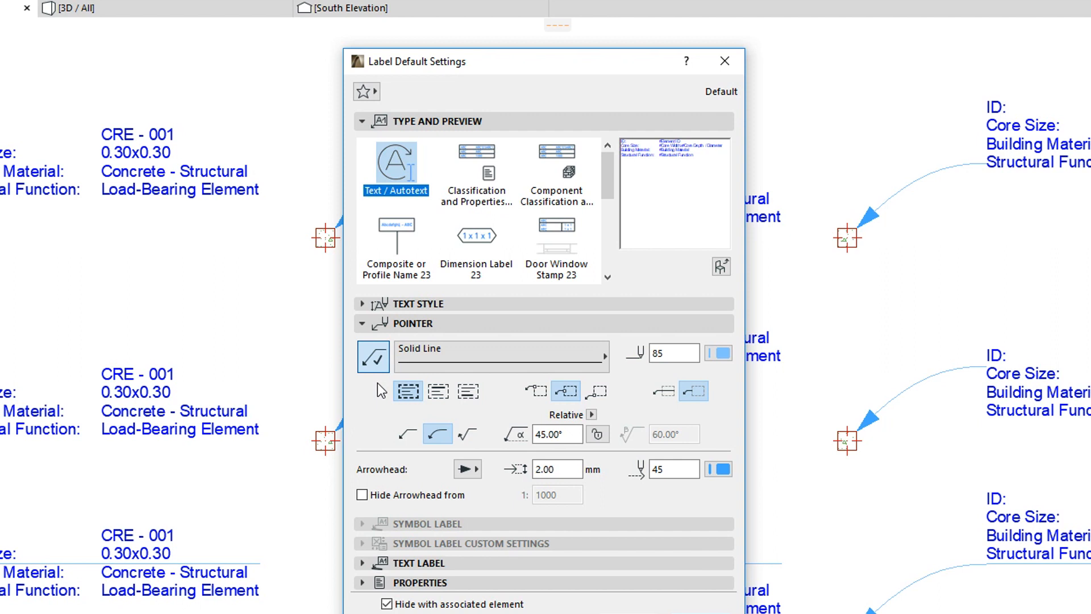
mouse_move(594, 411)
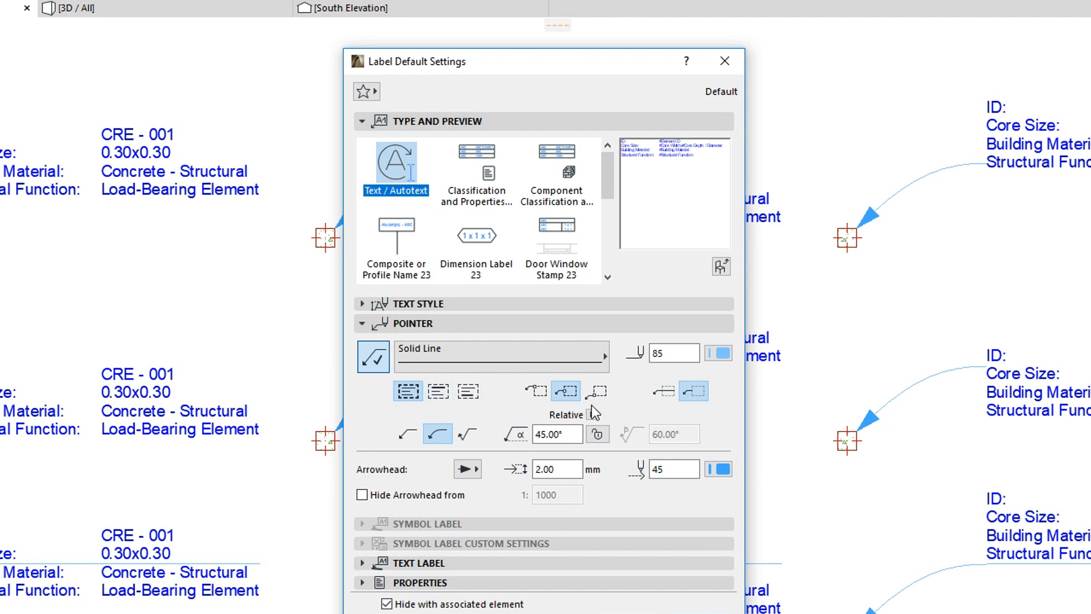
mouse_move(730, 418)
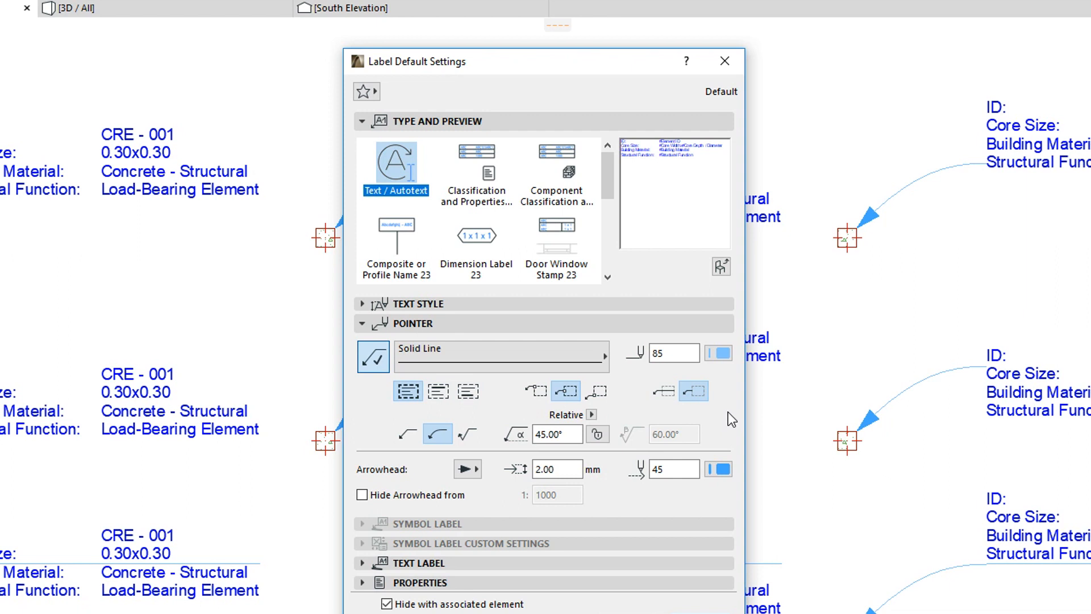
mouse_move(668, 424)
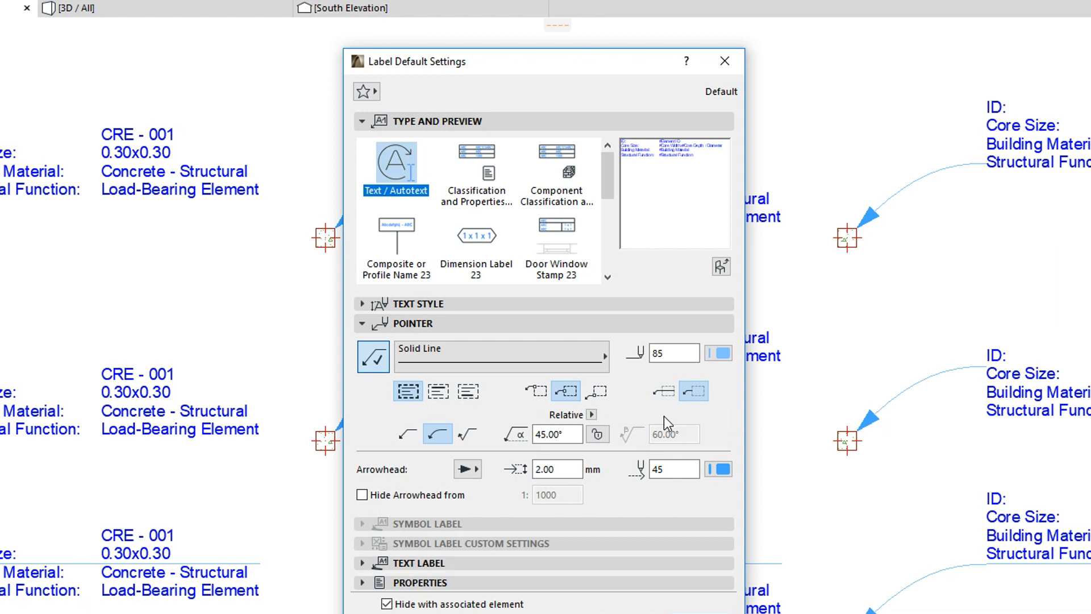
mouse_move(408, 391)
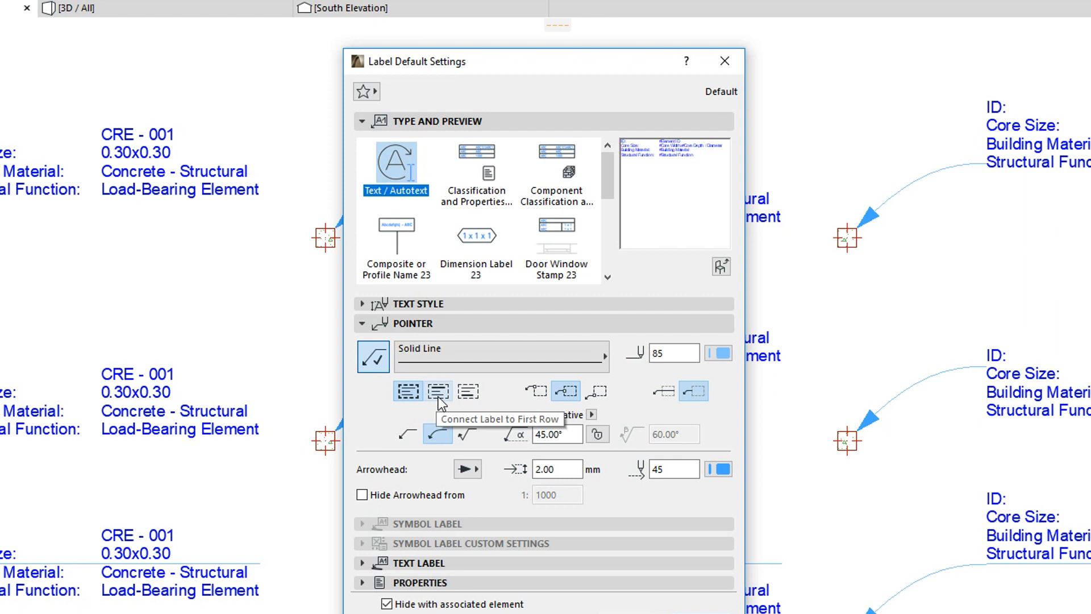
left_click(439, 390)
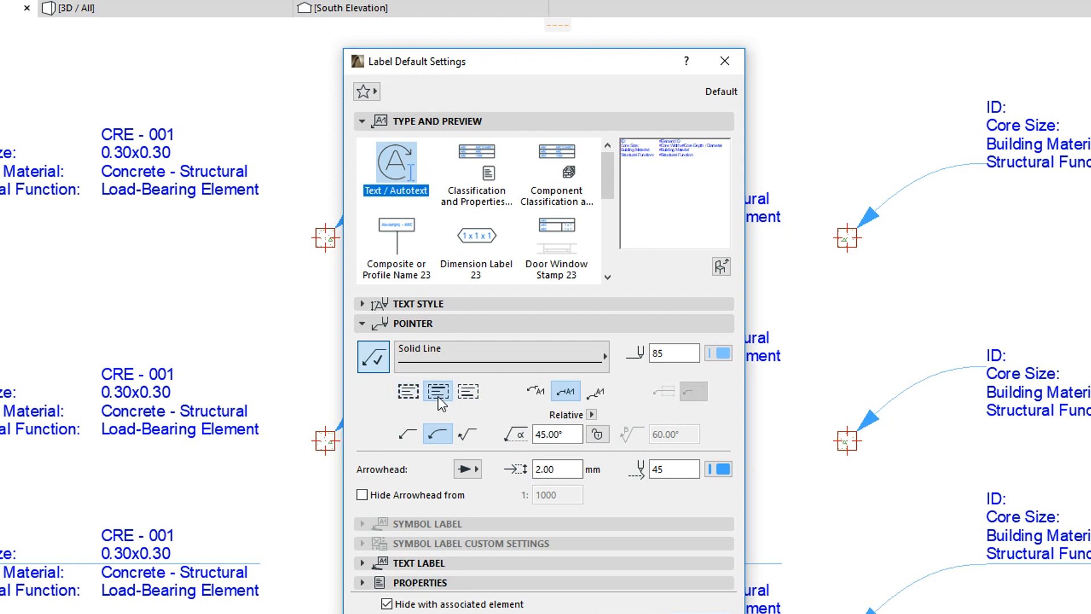
mouse_move(468, 391)
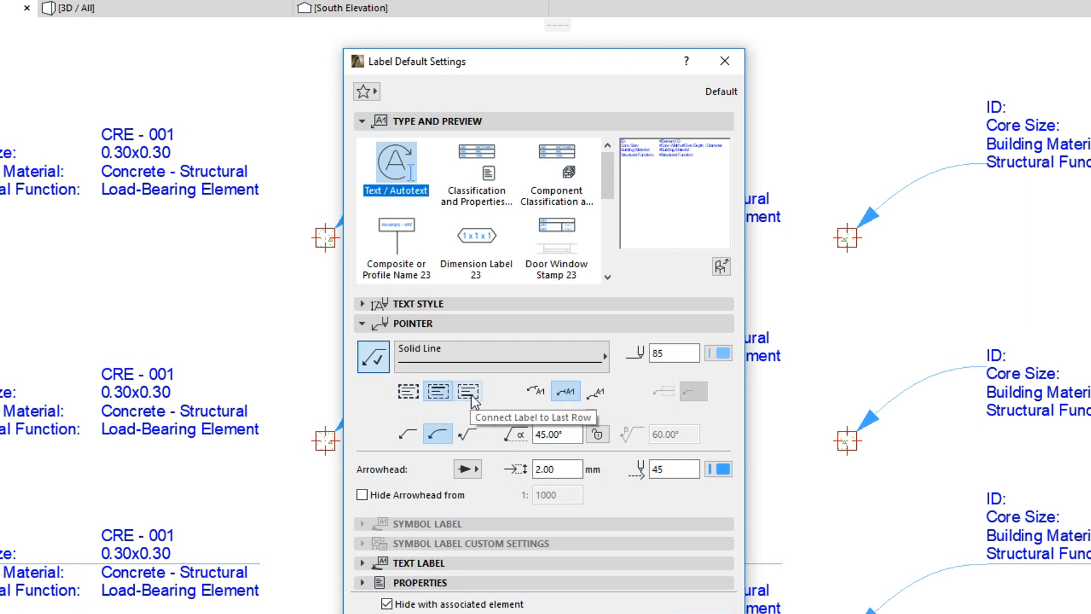
left_click(467, 392)
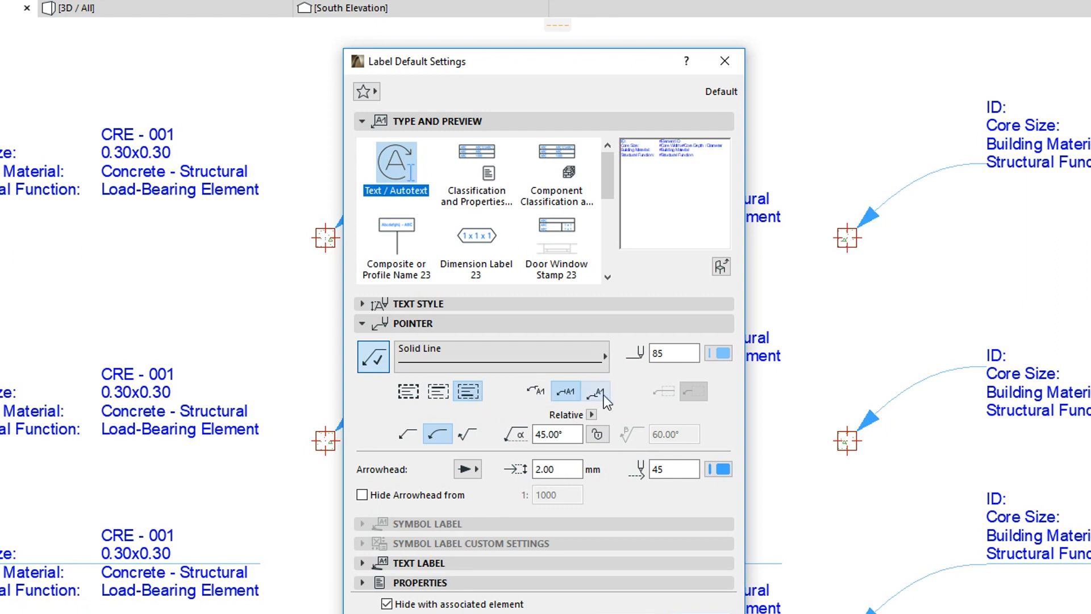
Step: Attach the pointer to the first row and join the pointer line at its middle, then its lower end
left_click(409, 390)
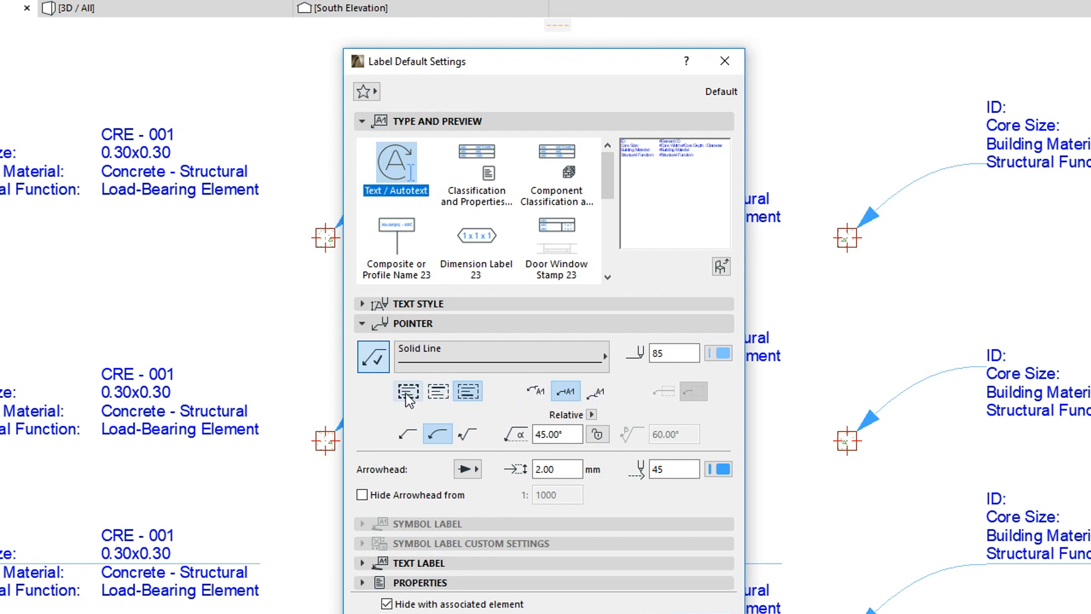
left_click(408, 390)
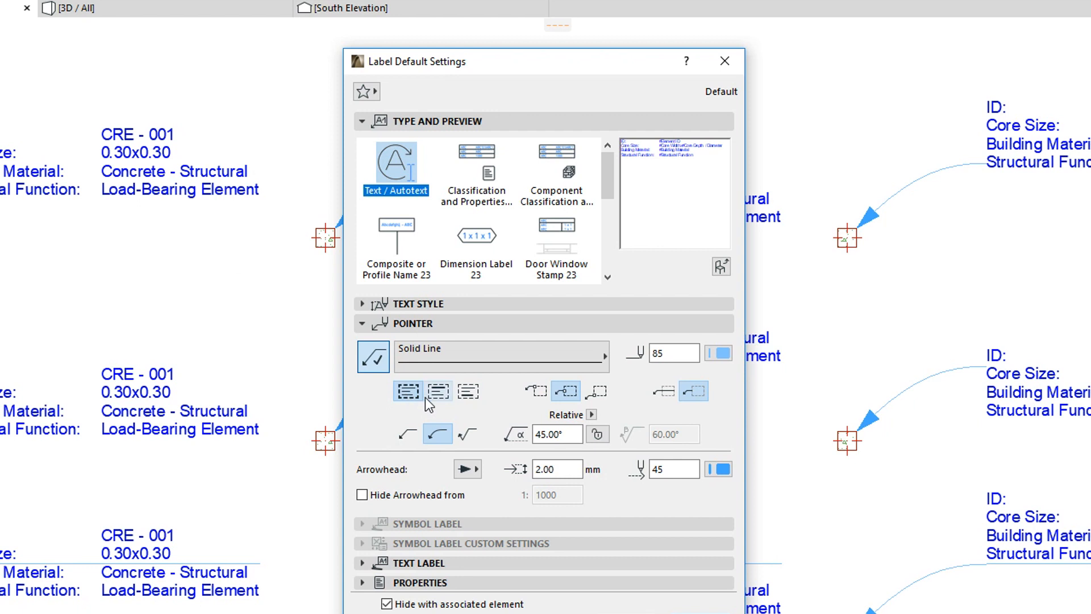
left_click(439, 390)
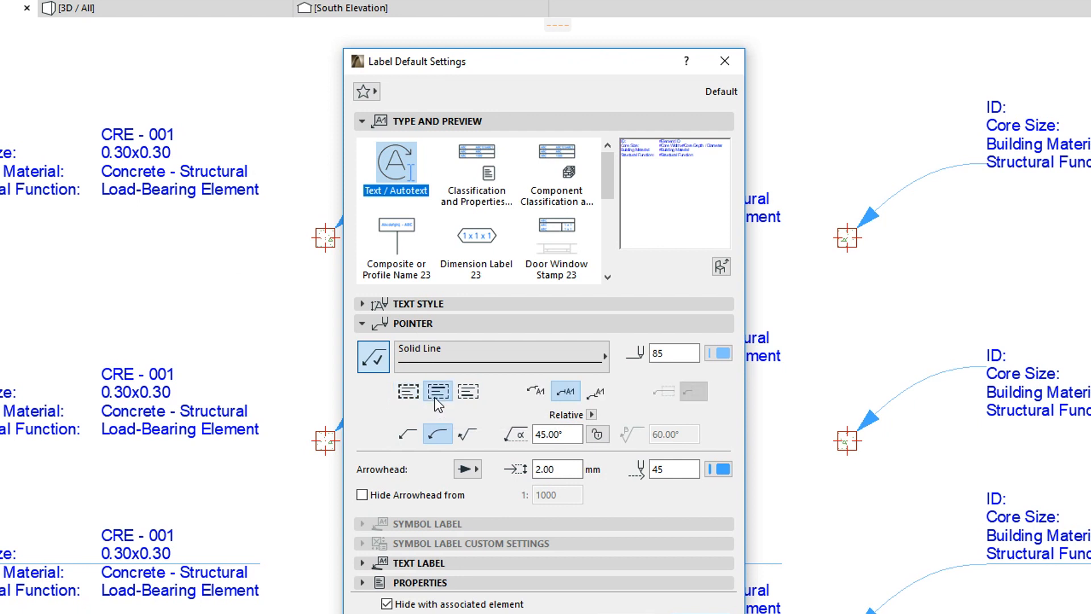
mouse_move(535, 391)
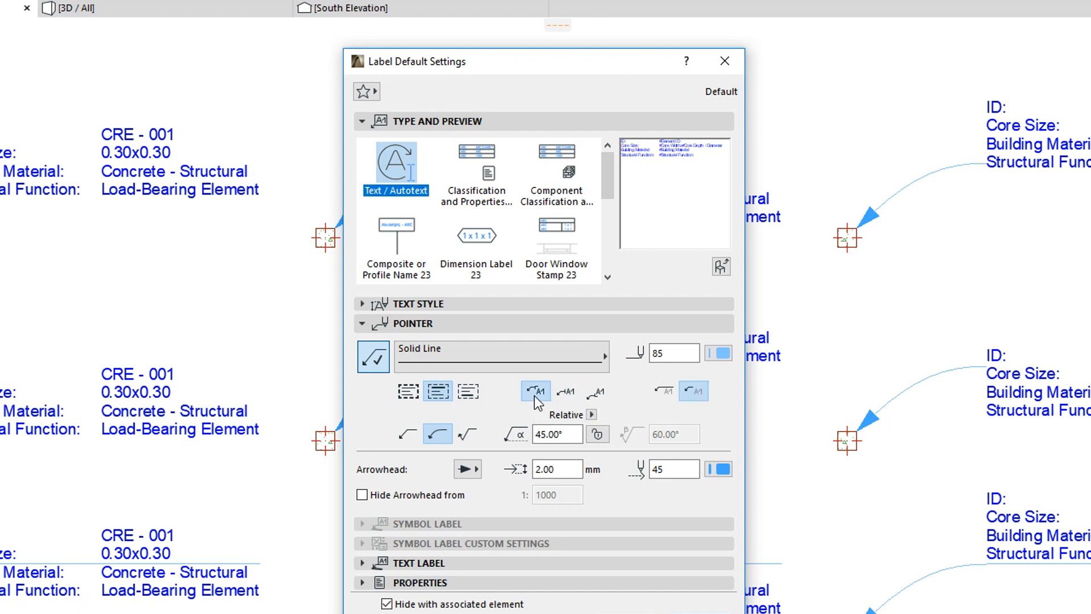
mouse_move(565, 400)
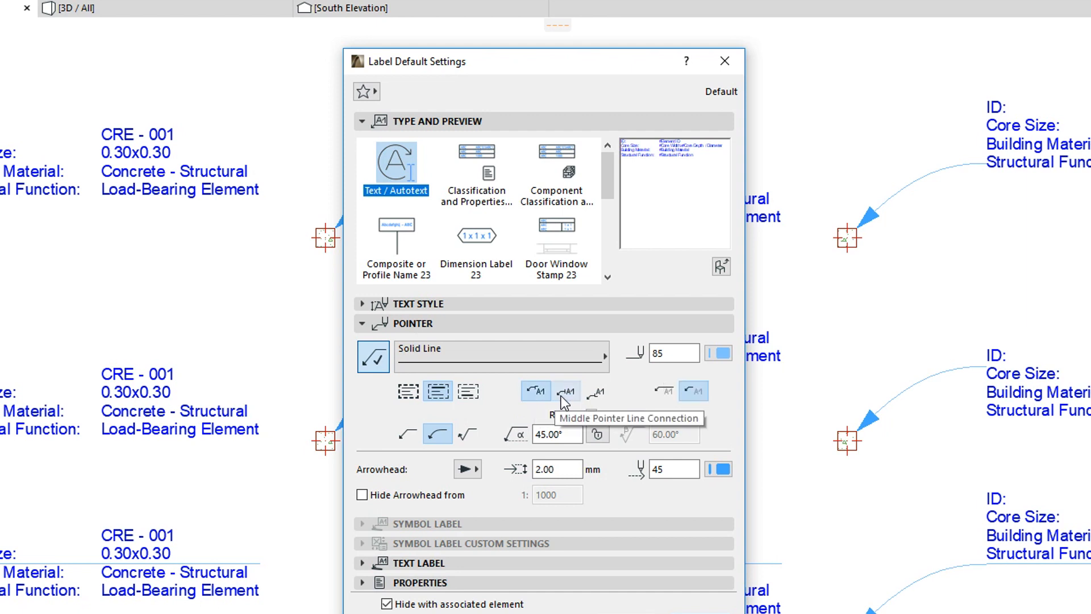
left_click(565, 390)
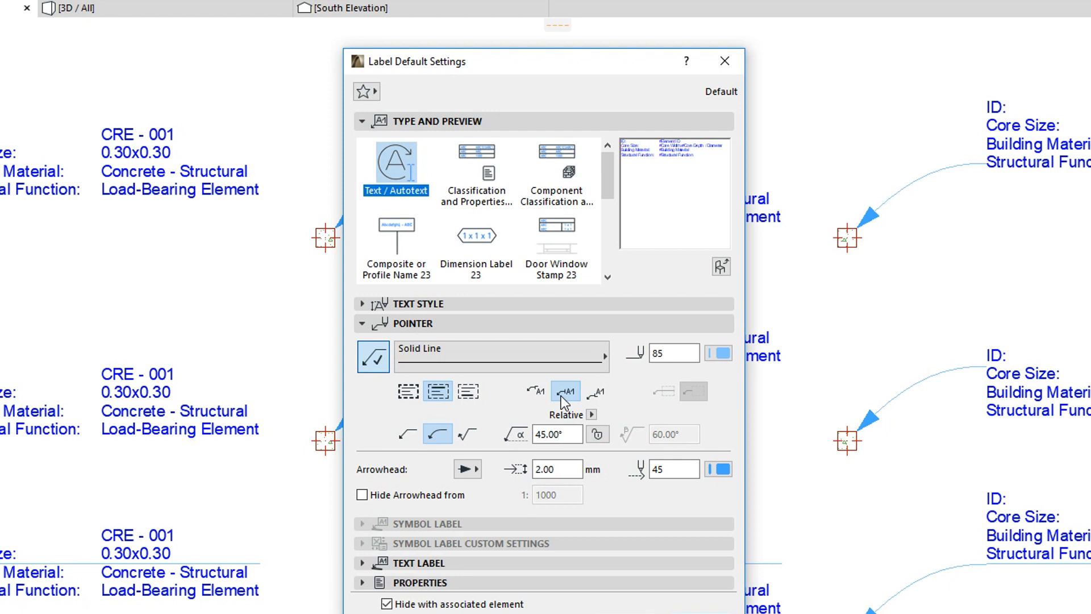
left_click(594, 391)
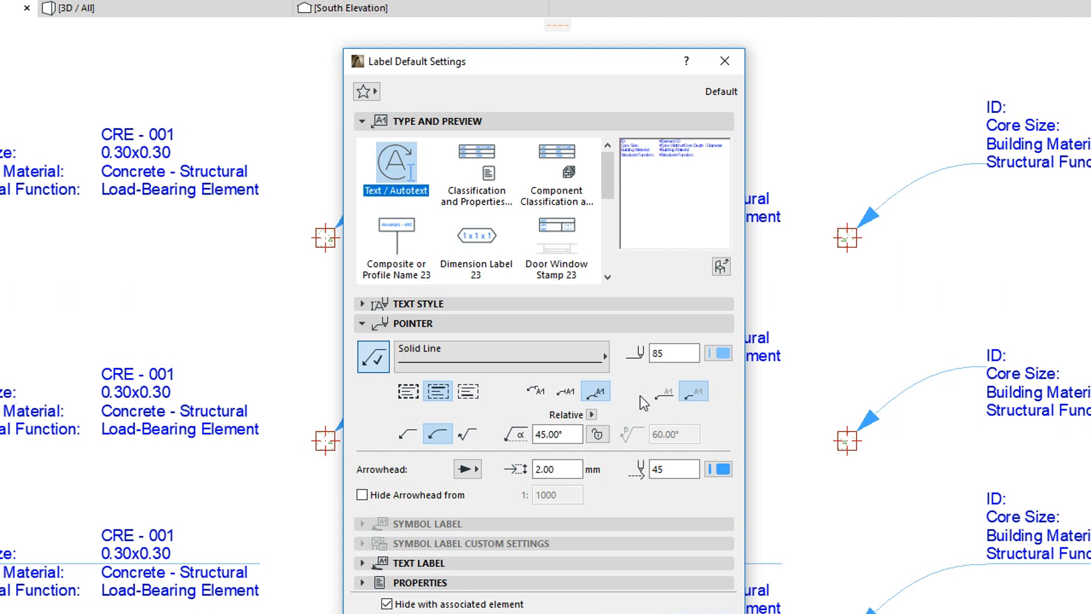
mouse_move(667, 404)
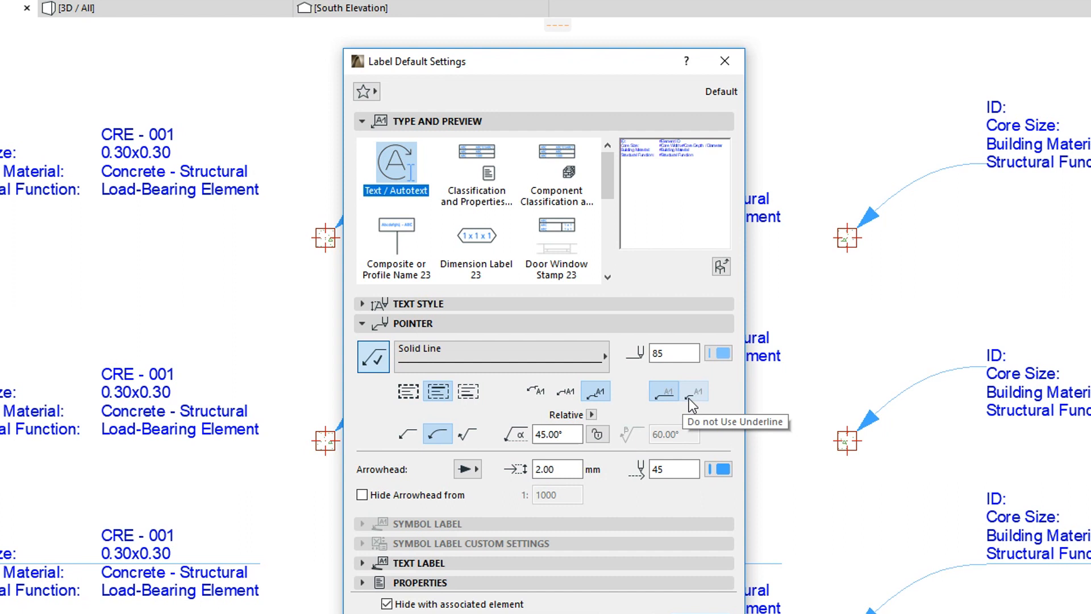
Step: Turn off the label underline and move the pointer line connection to the upper end, then the middle
left_click(693, 390)
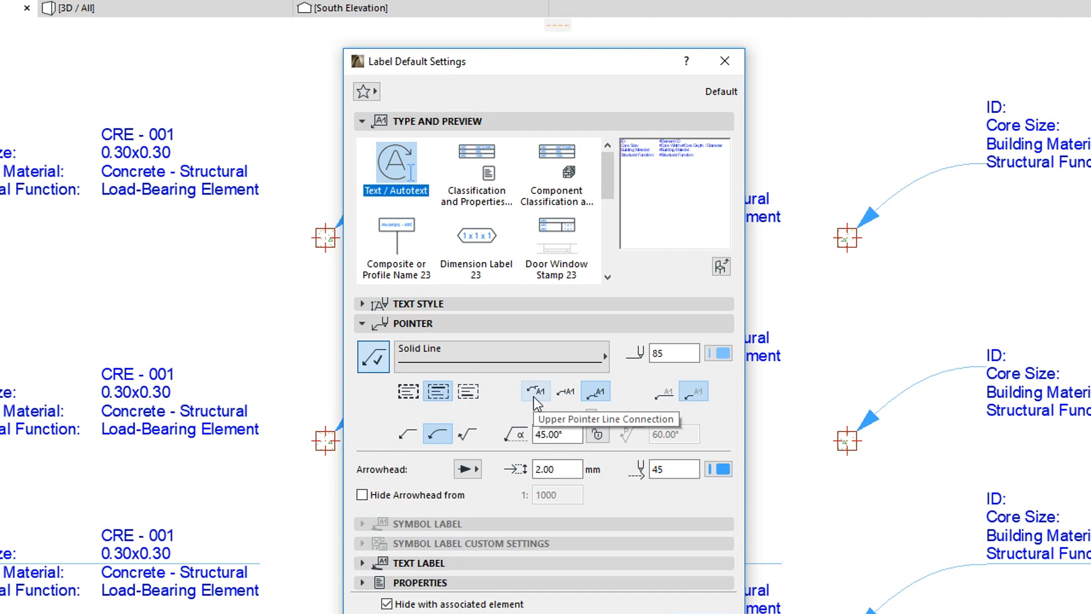
left_click(535, 391)
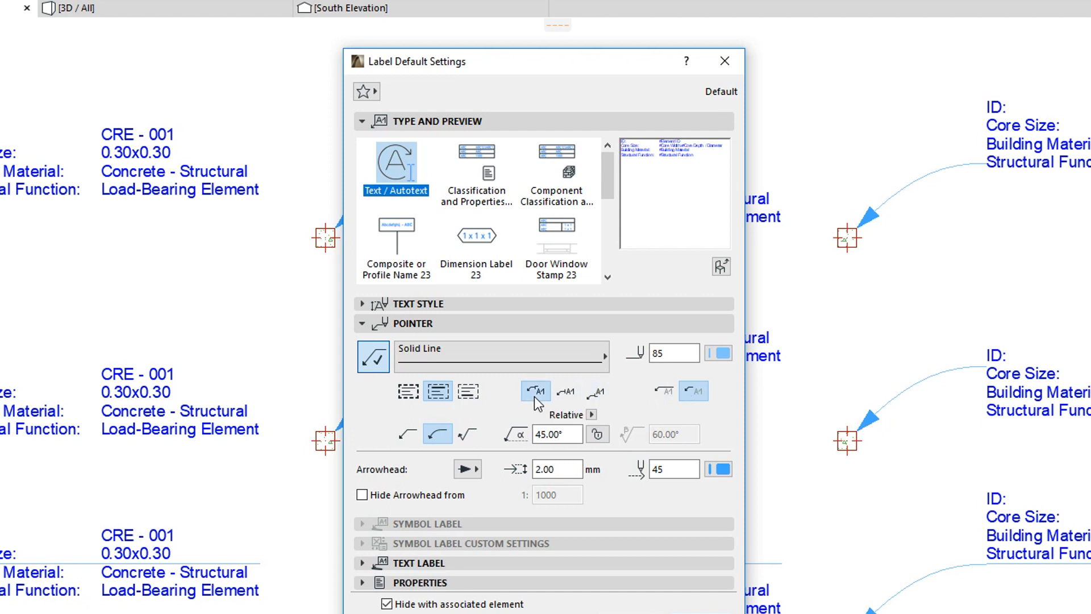
left_click(566, 391)
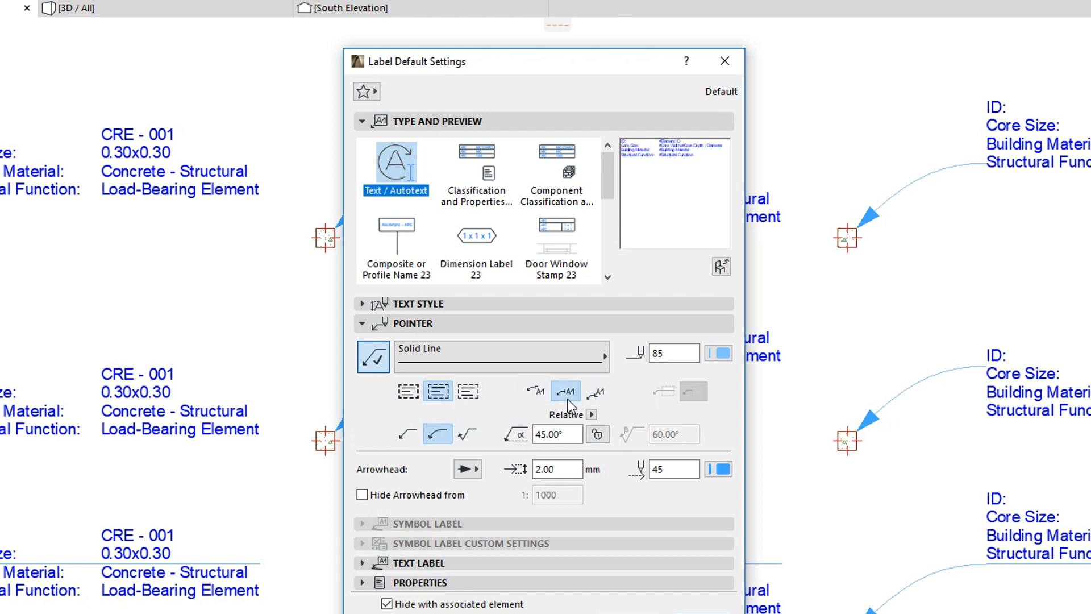
mouse_move(633, 398)
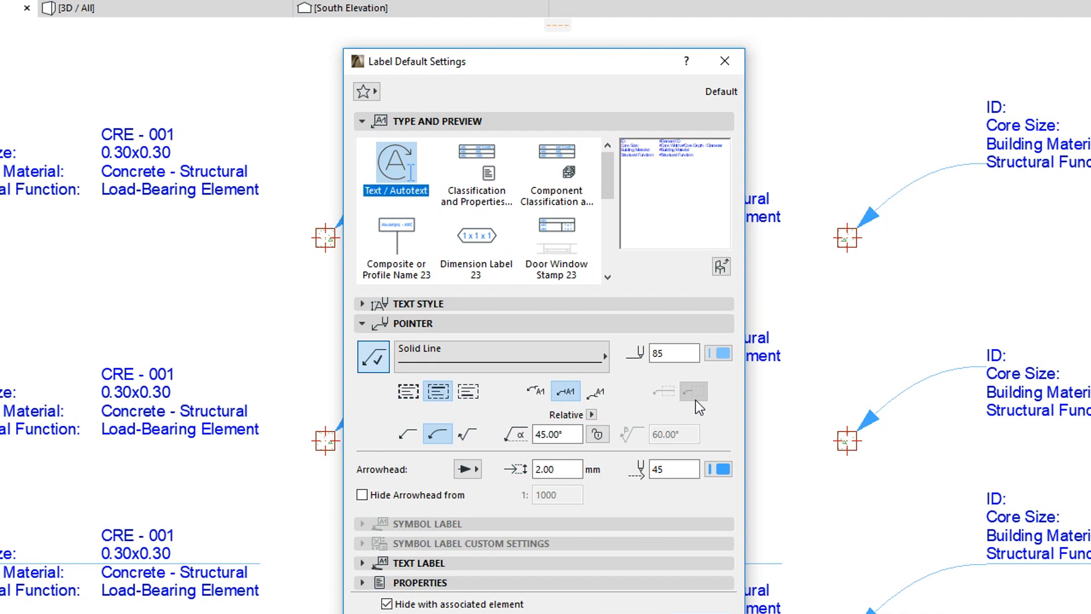
mouse_move(515, 389)
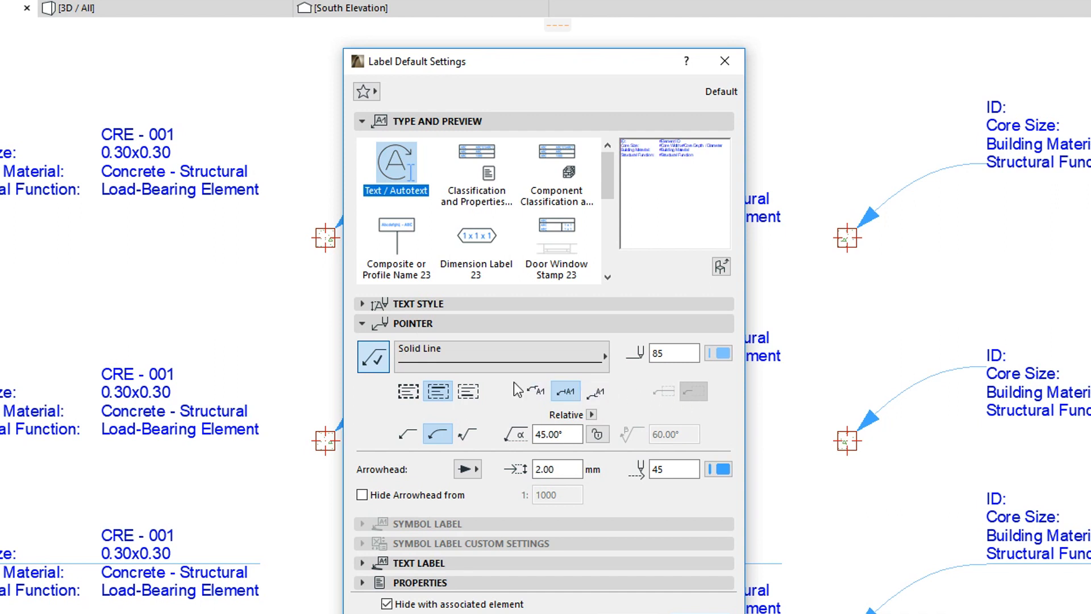
Step: Attach the pointer to the label's text frame and confirm the Label Default Settings
left_click(408, 390)
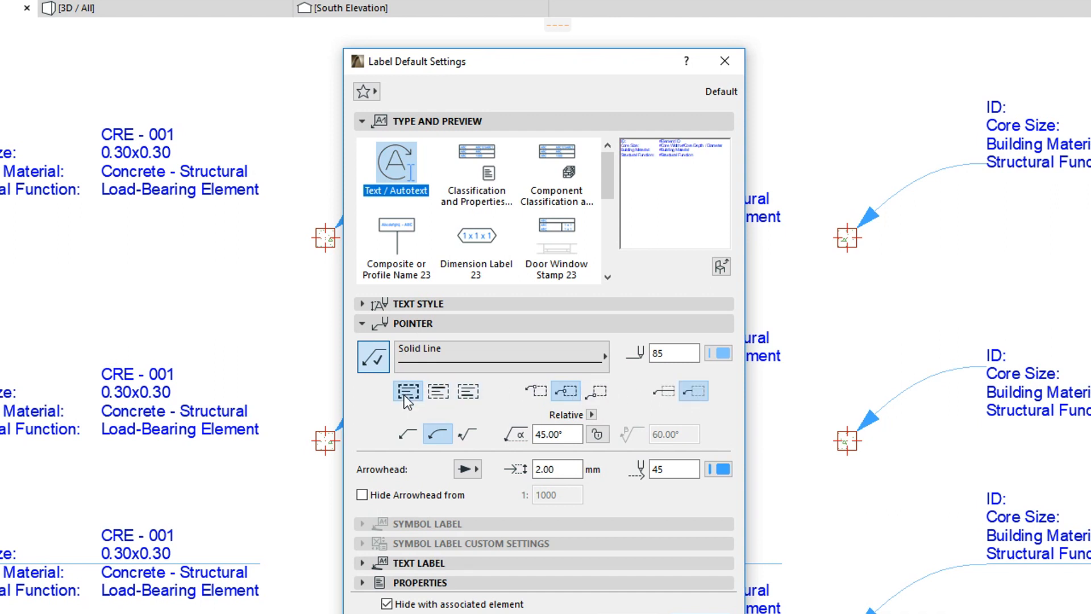
left_click(536, 391)
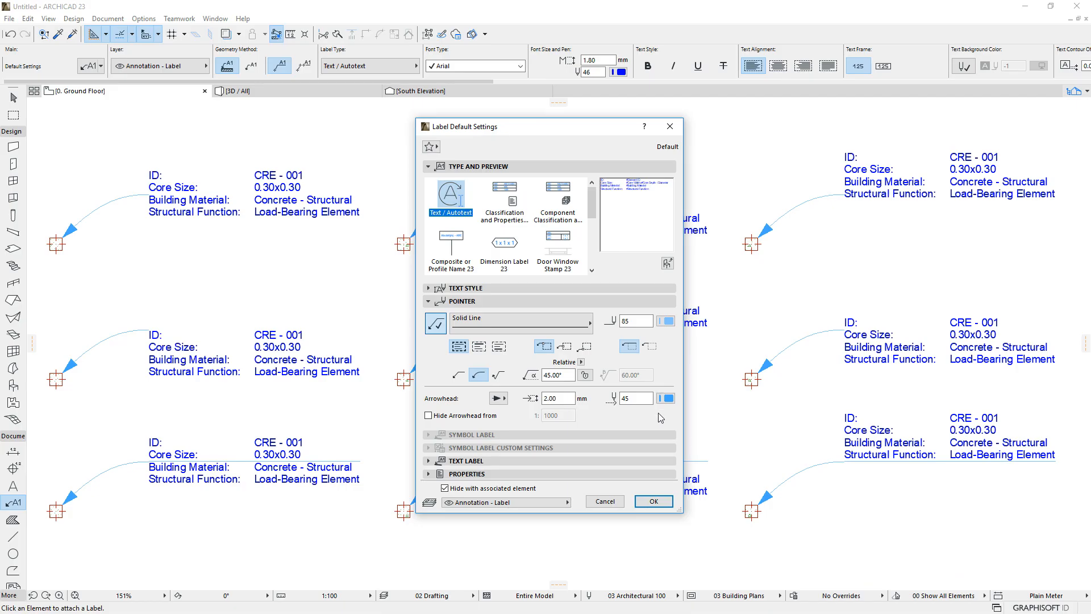
left_click(652, 501)
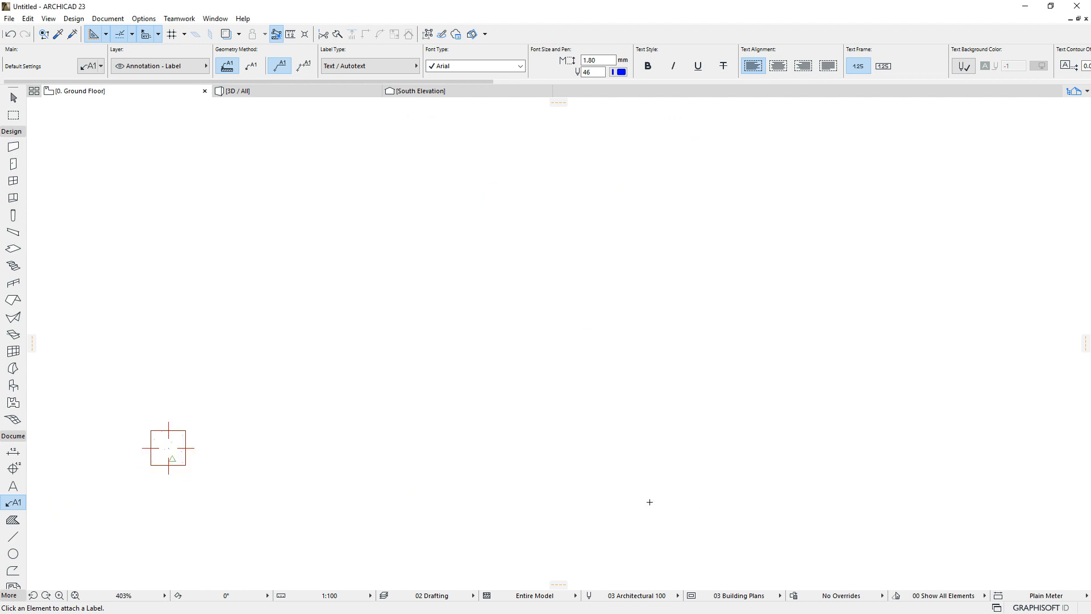
mouse_move(508, 461)
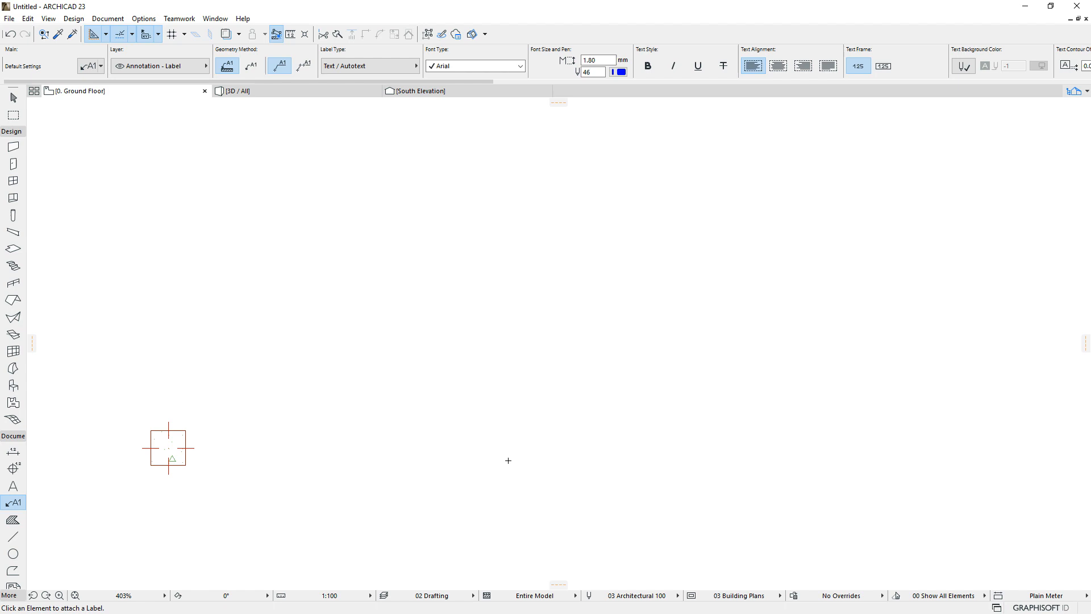
mouse_move(206, 433)
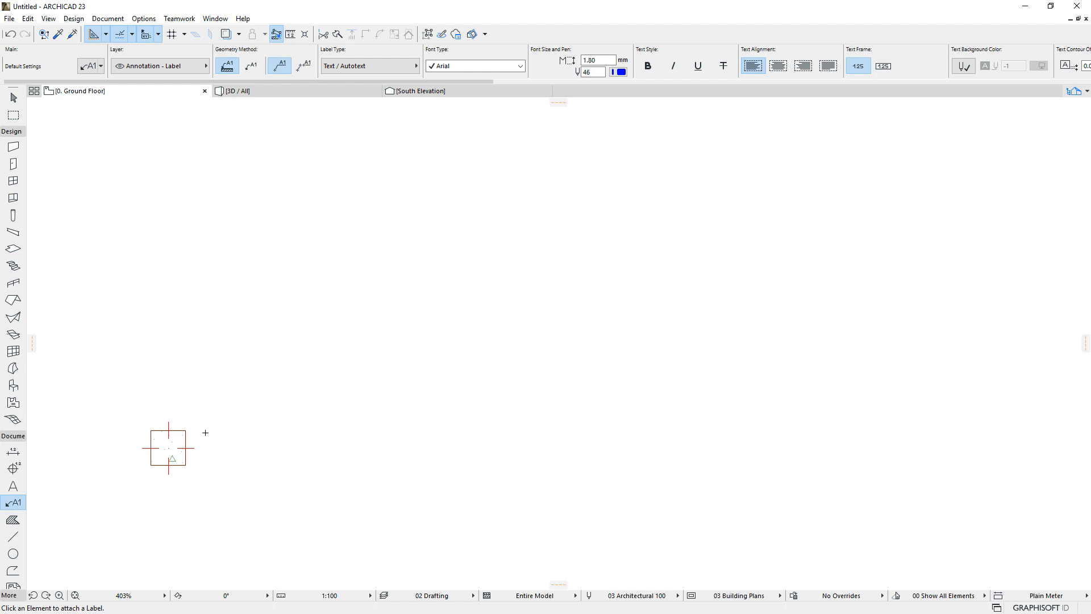
Step: Place an Autotext label (ID CRE - 001, core size, material, function) on the structural element
left_click(168, 449)
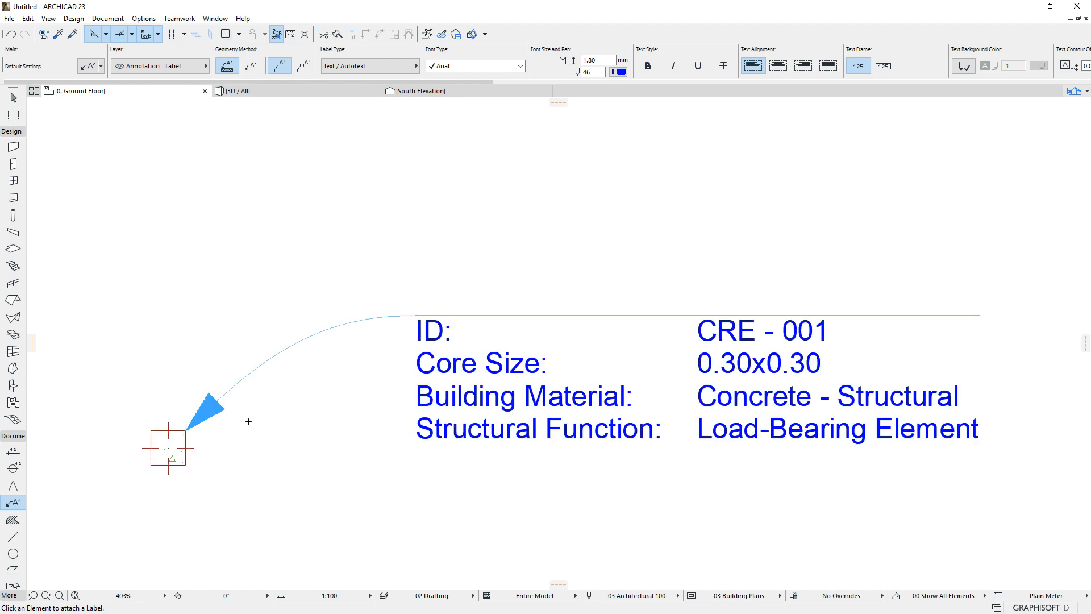
mouse_move(334, 317)
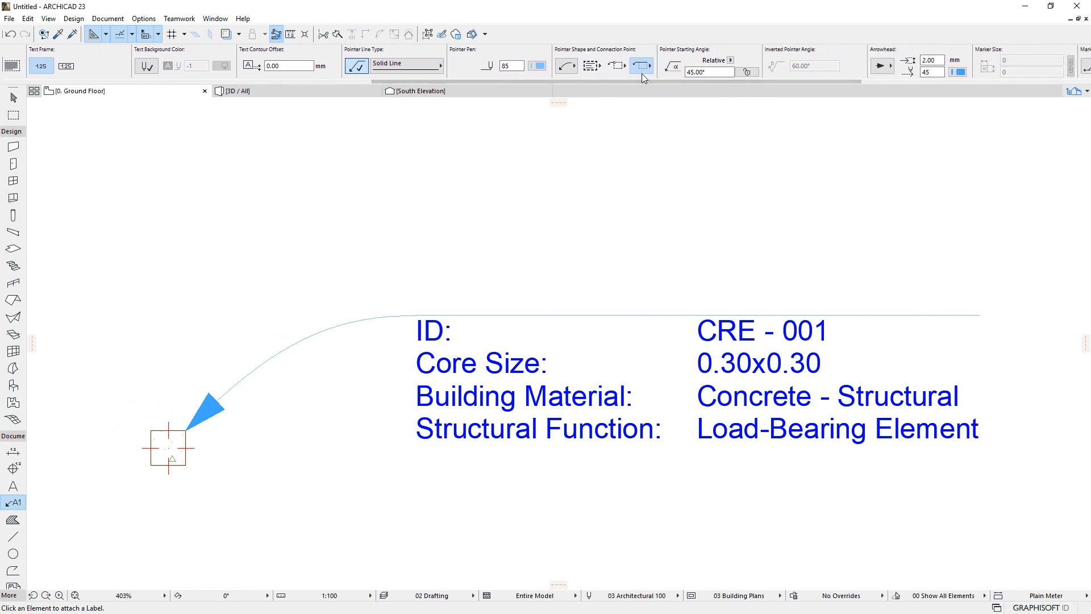
mouse_move(655, 61)
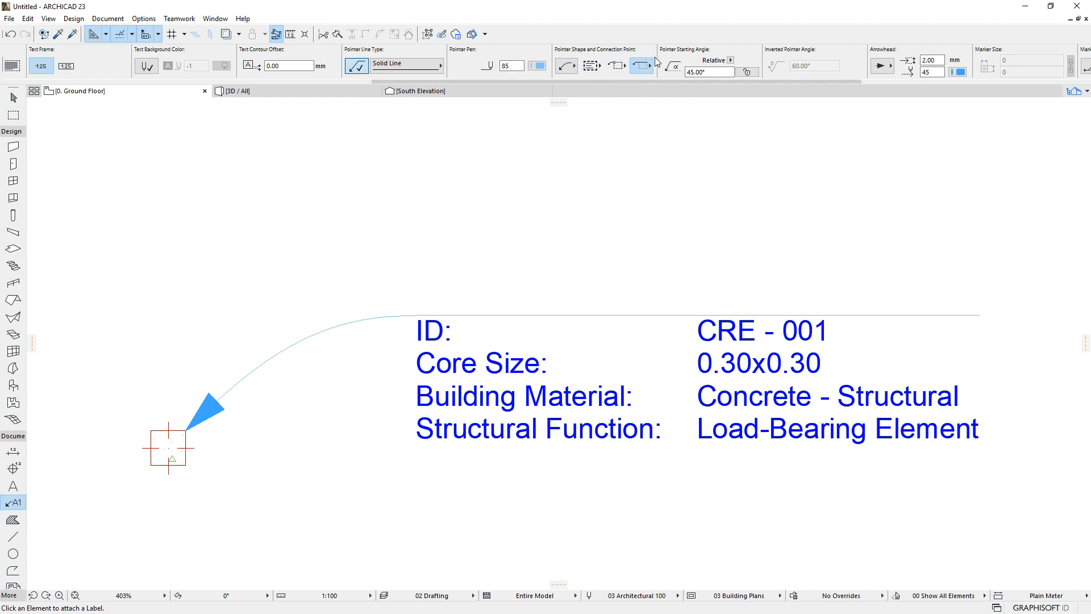
mouse_move(534, 143)
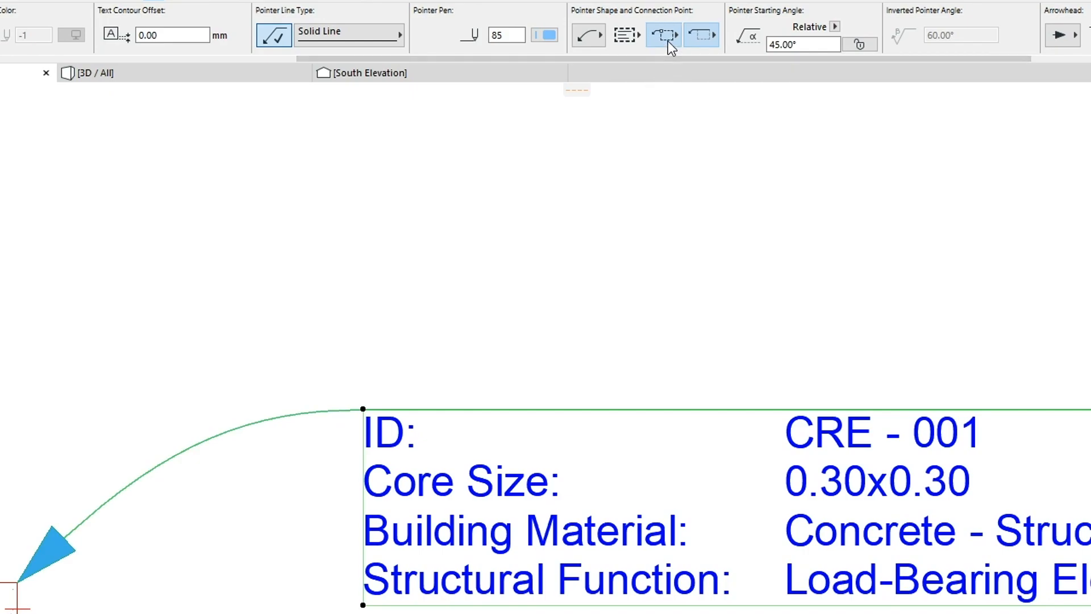
Step: From the Info Box connection point flyout, attach the label's pointer at its first row, ID: CRE - 001
left_click(701, 35)
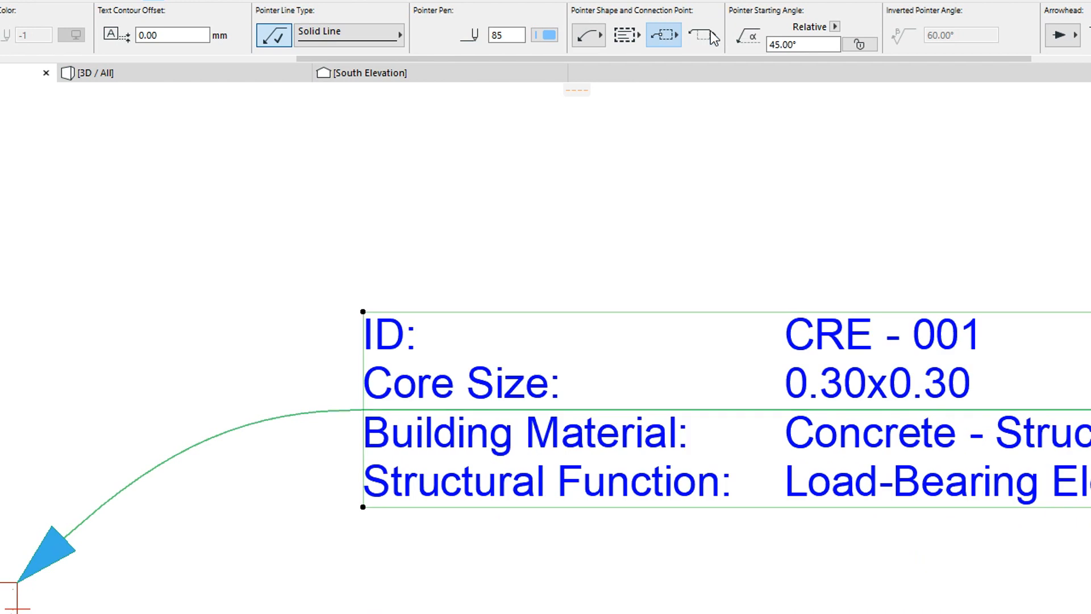
left_click(662, 35)
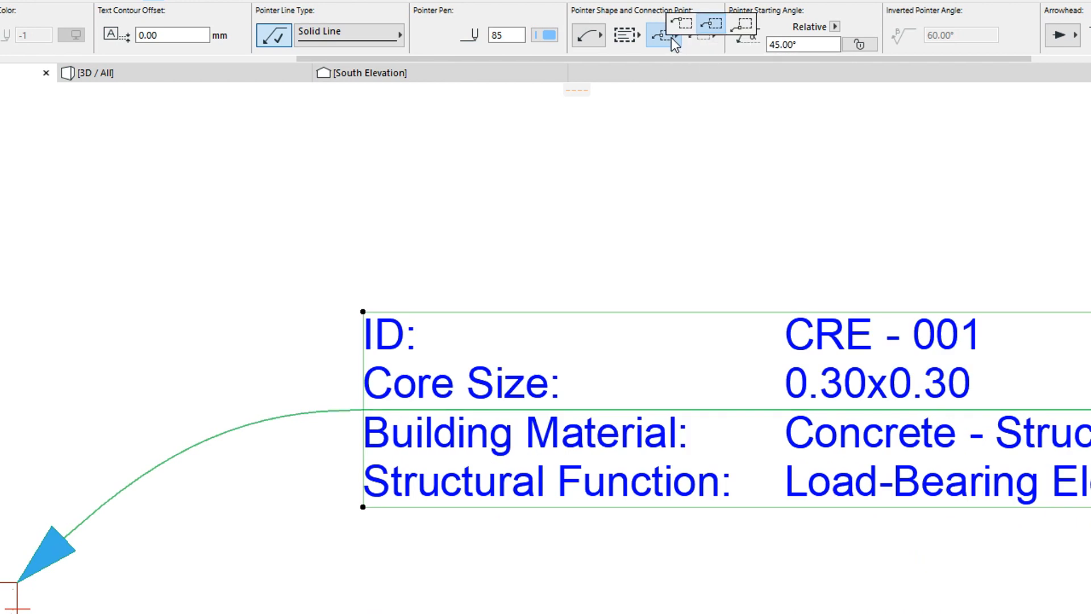
left_click(663, 35)
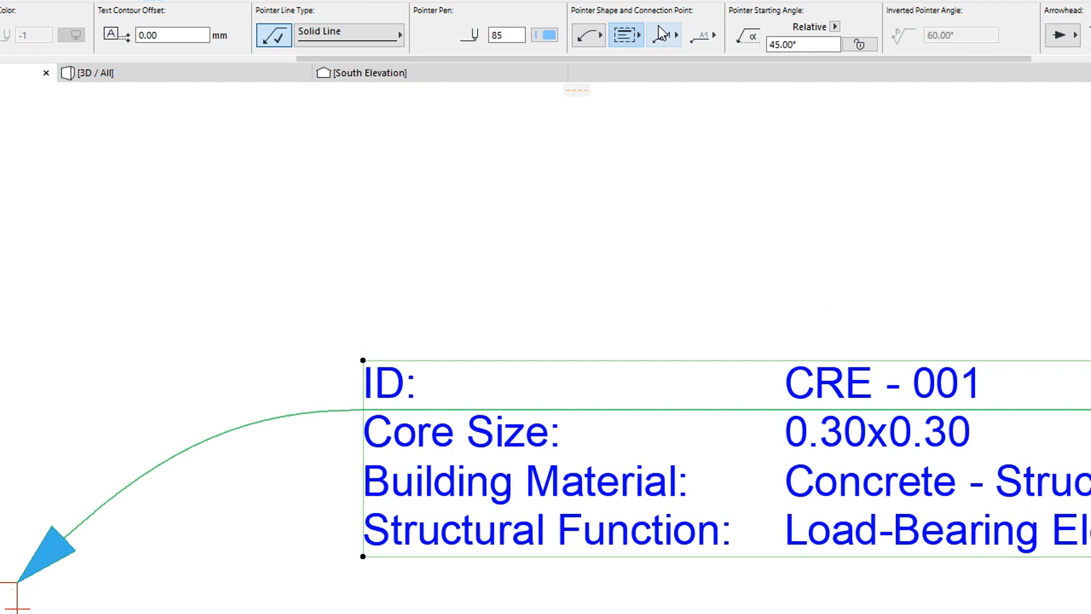
Step: Switch the pointer connection to the label's last row, Structural Function
left_click(625, 35)
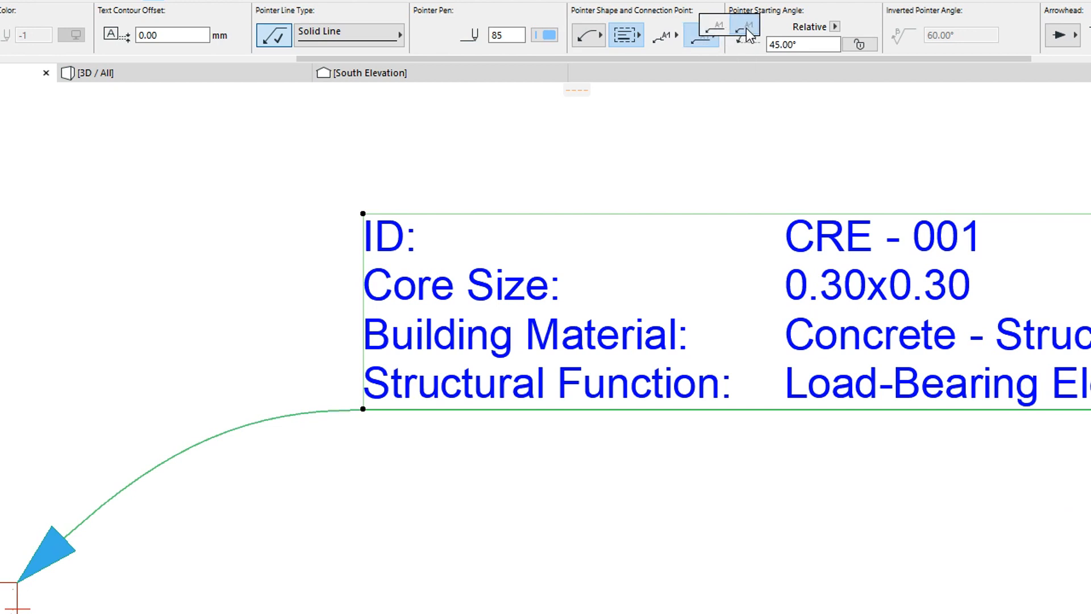
Step: Choose the last-row-with-underline connection and reselect the label to check the result
left_click(702, 36)
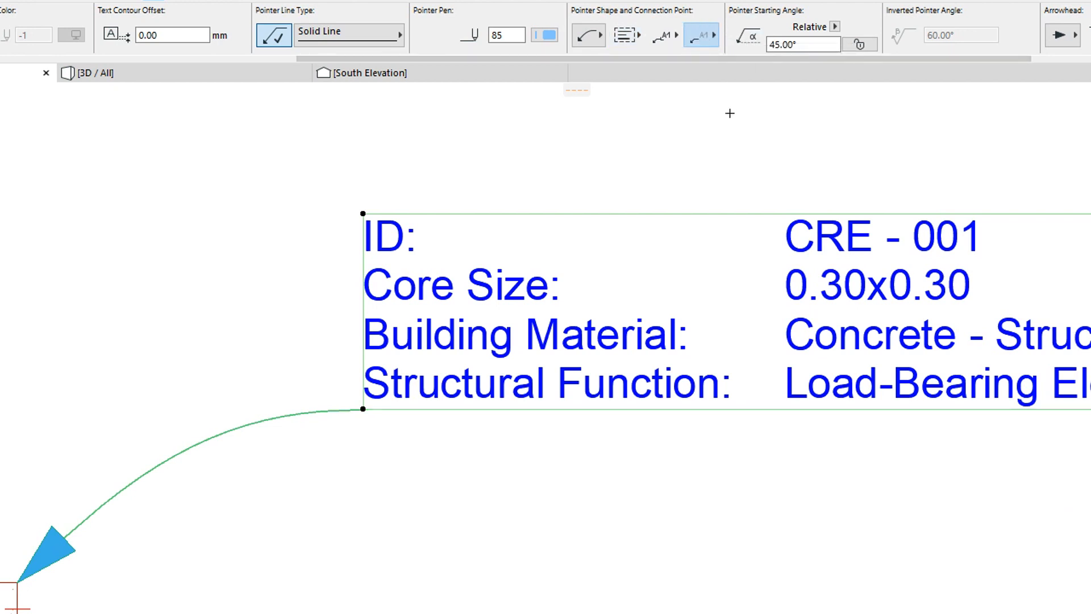
left_click(663, 35)
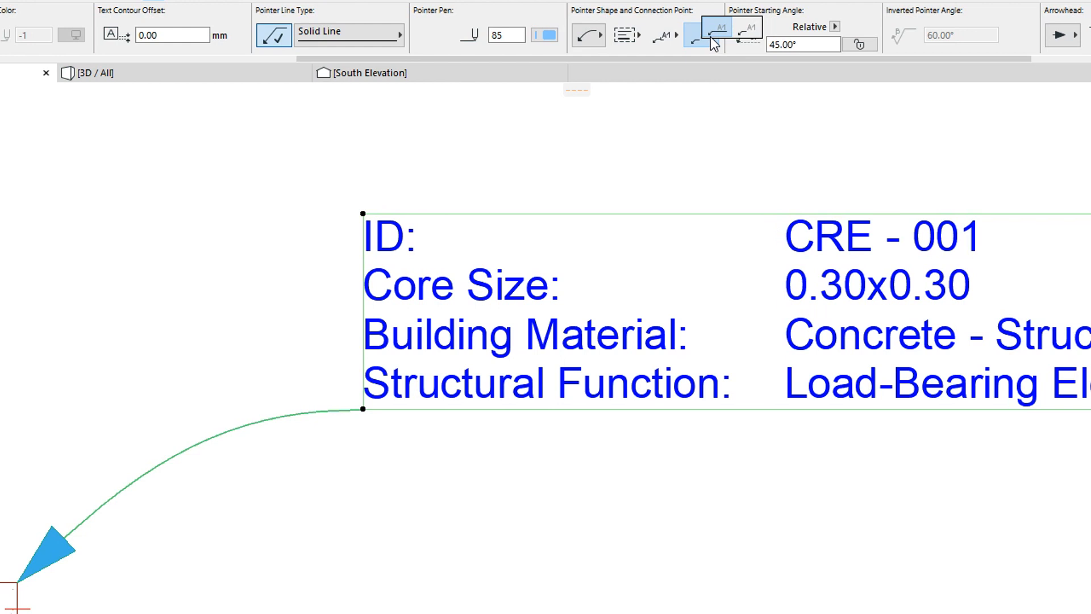
left_click(701, 35)
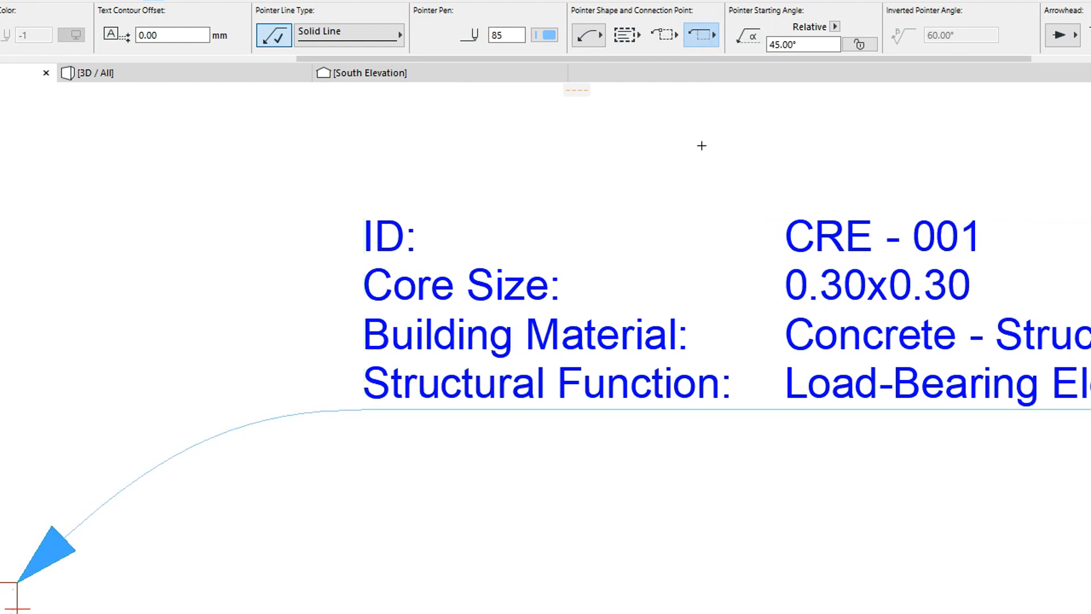
left_click(703, 280)
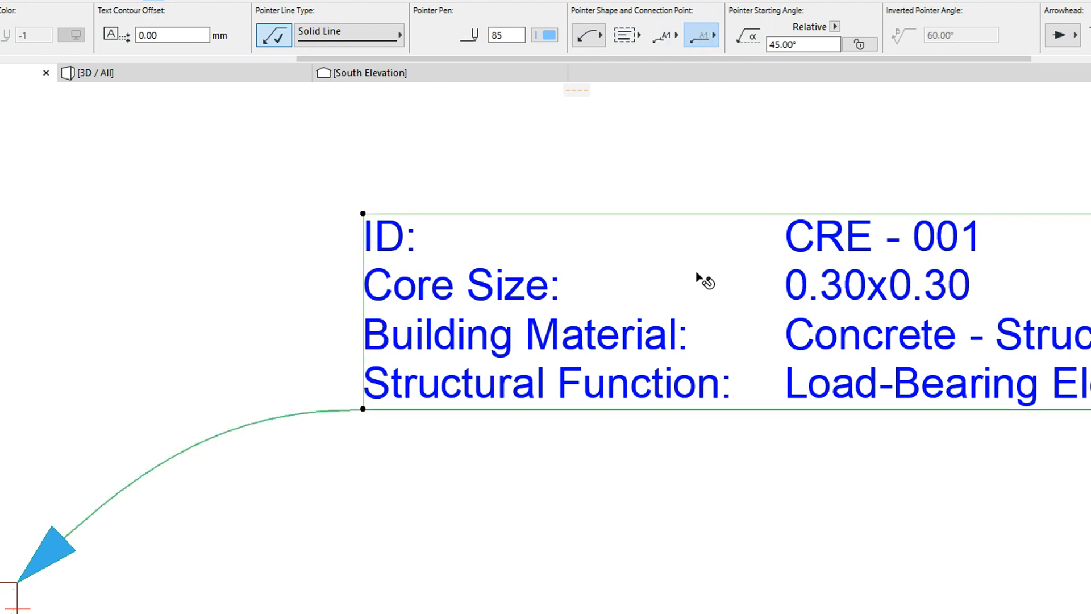